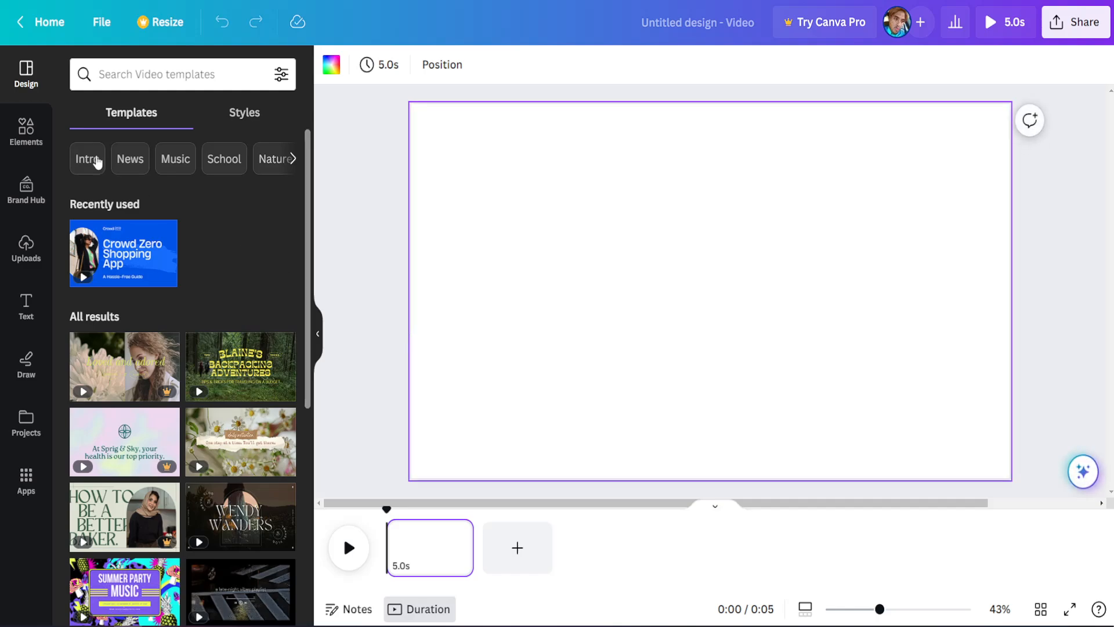
mouse_move(110, 200)
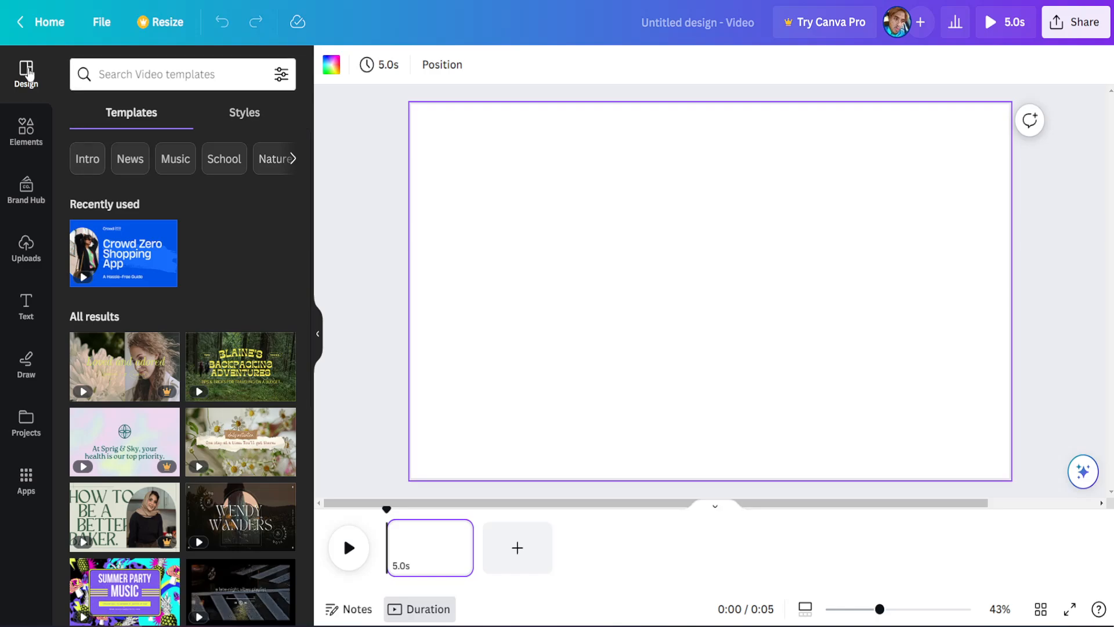
mouse_move(26, 253)
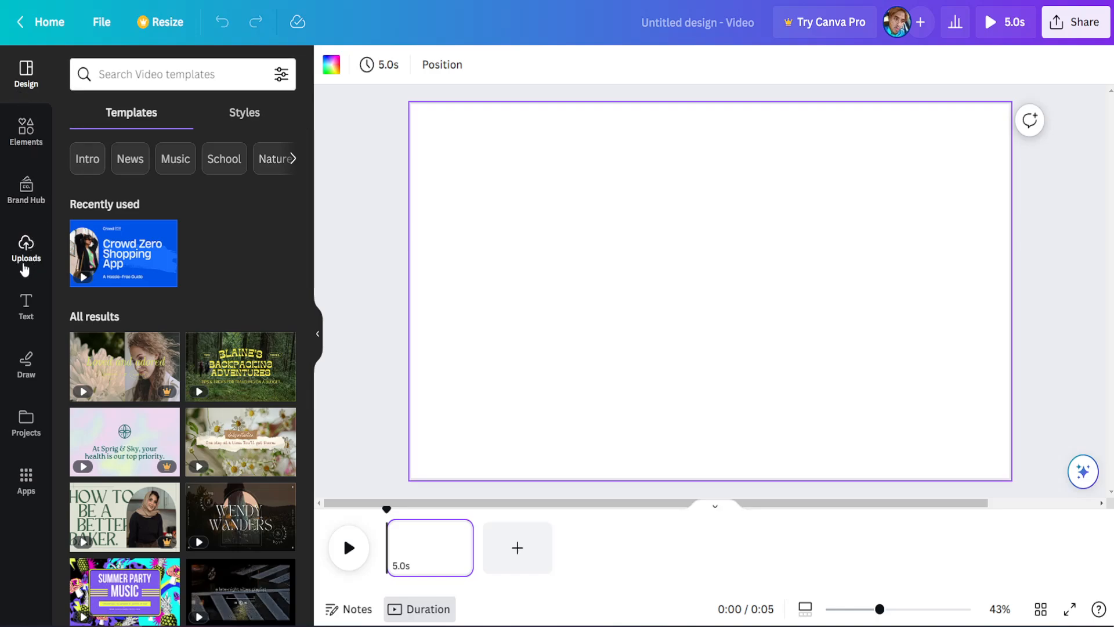
- Open the Uploads panel and start a file upload from the computer
left_click(26, 249)
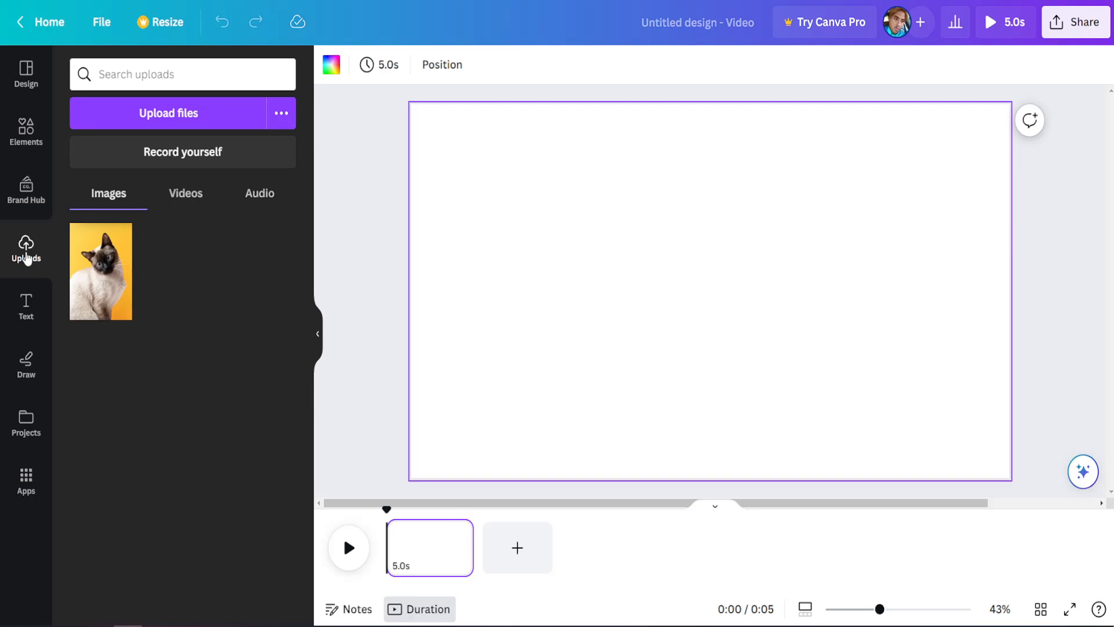
mouse_move(153, 188)
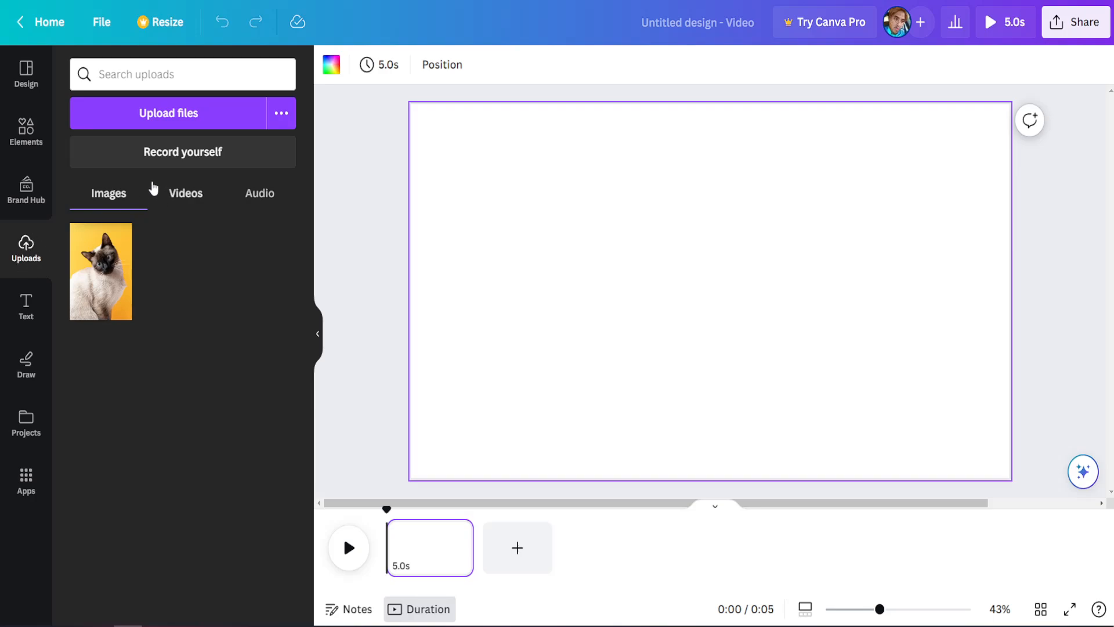
mouse_move(150, 116)
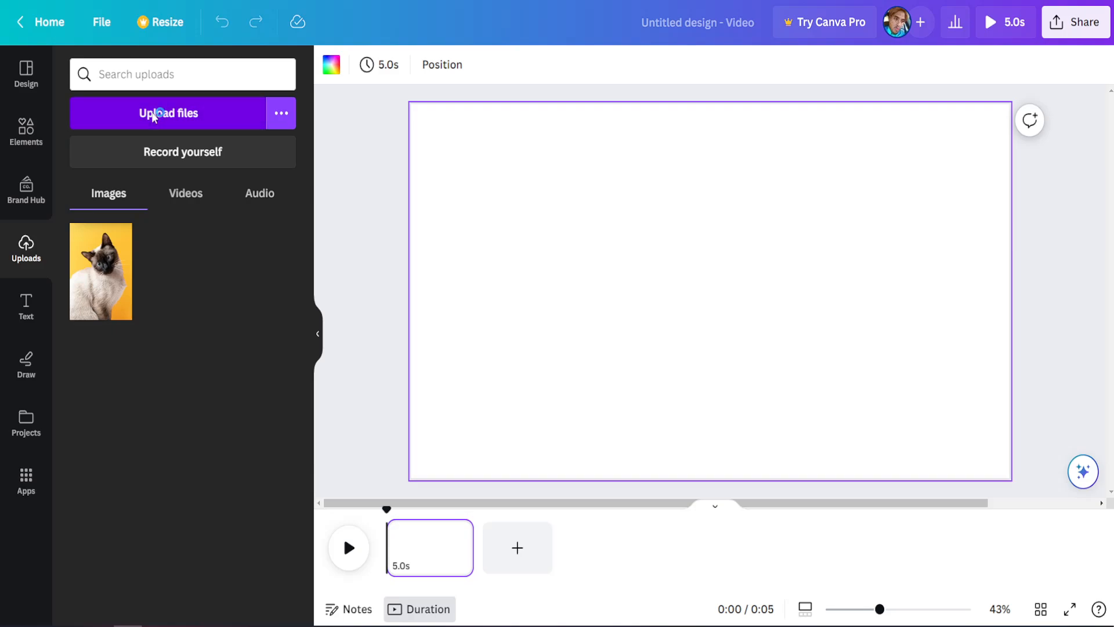
left_click(168, 113)
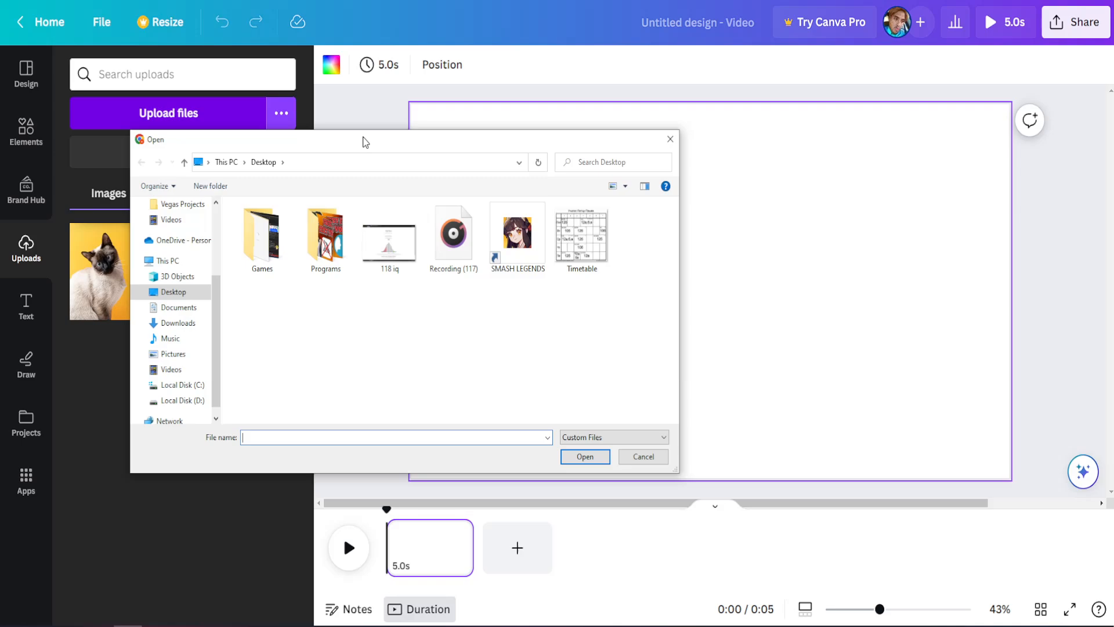
- Select the Recording (117) audio file on the Desktop
left_click(452, 231)
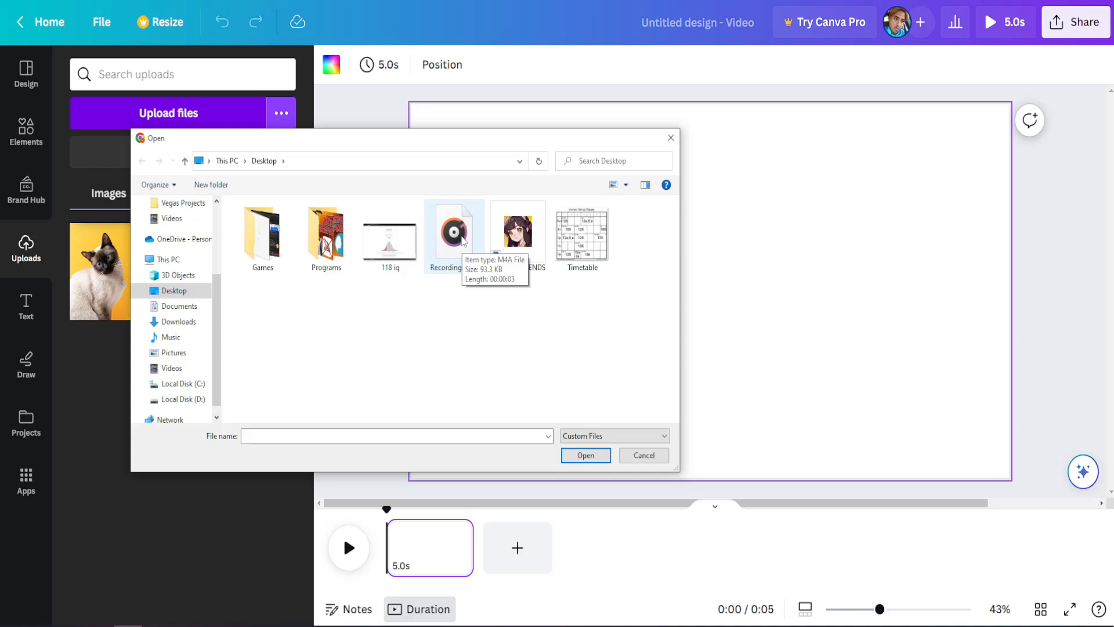
mouse_move(462, 241)
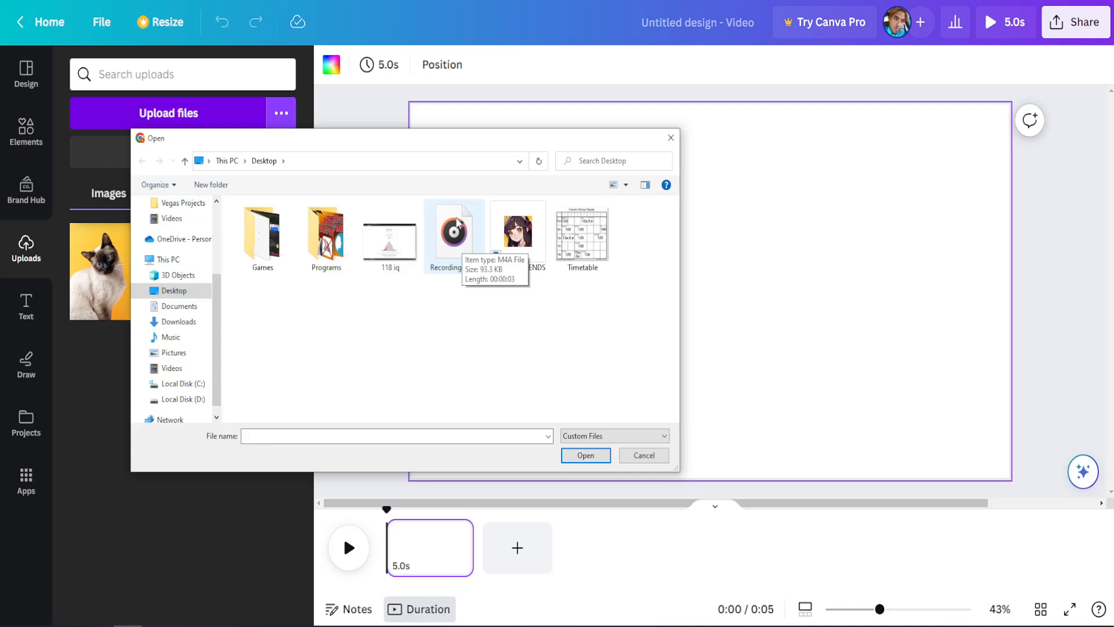
left_click(454, 230)
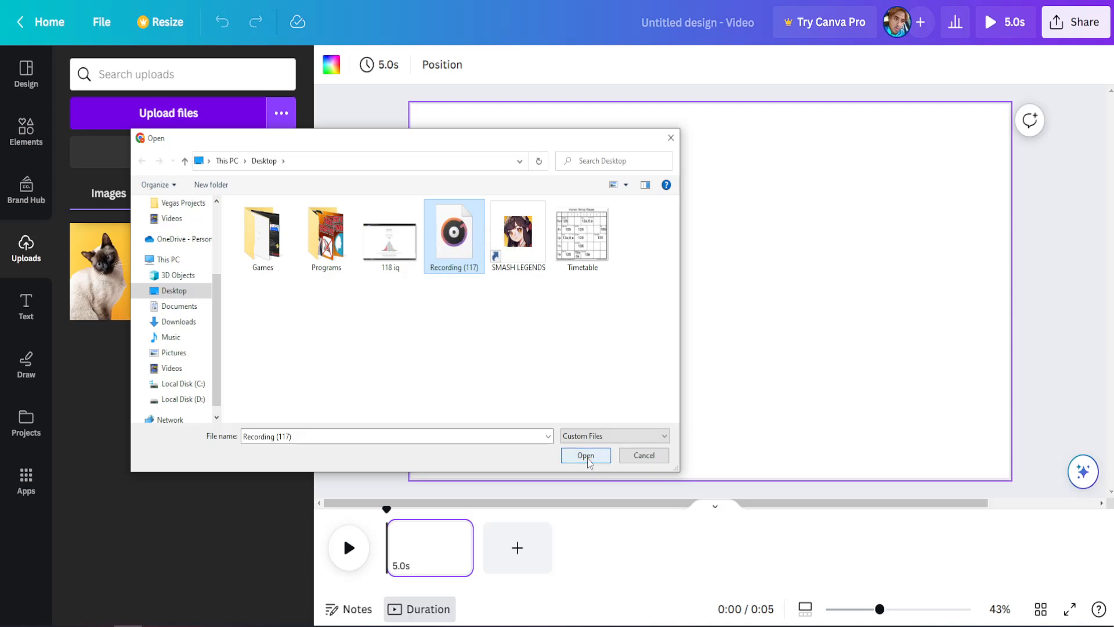
- Upload Recording (117).m4a and play the 3-second clip from the Audio uploads
left_click(585, 455)
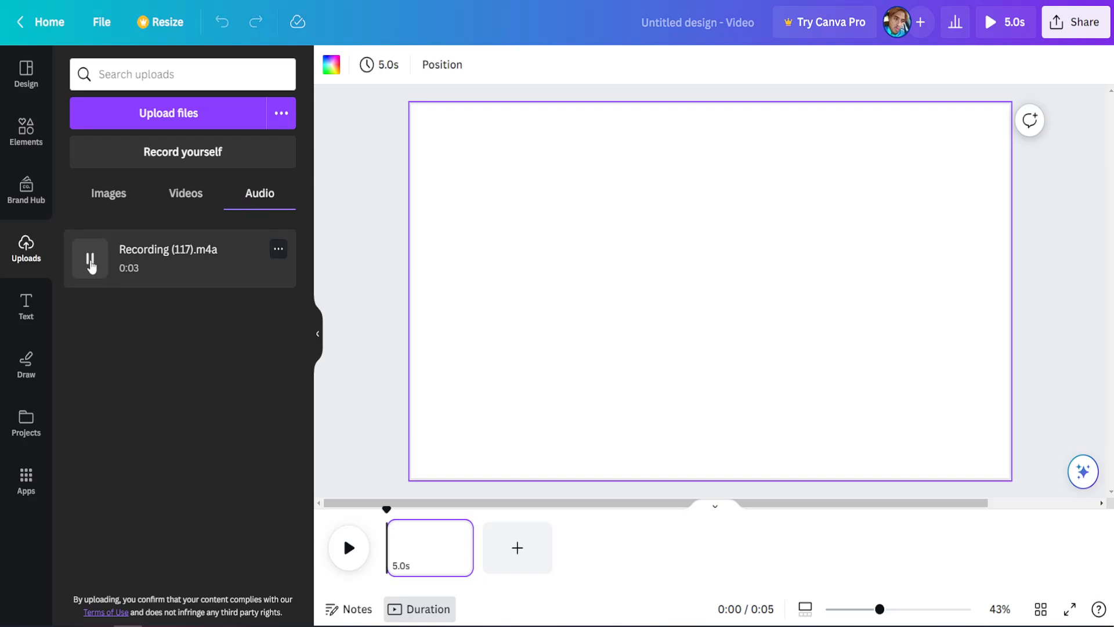
left_click(90, 257)
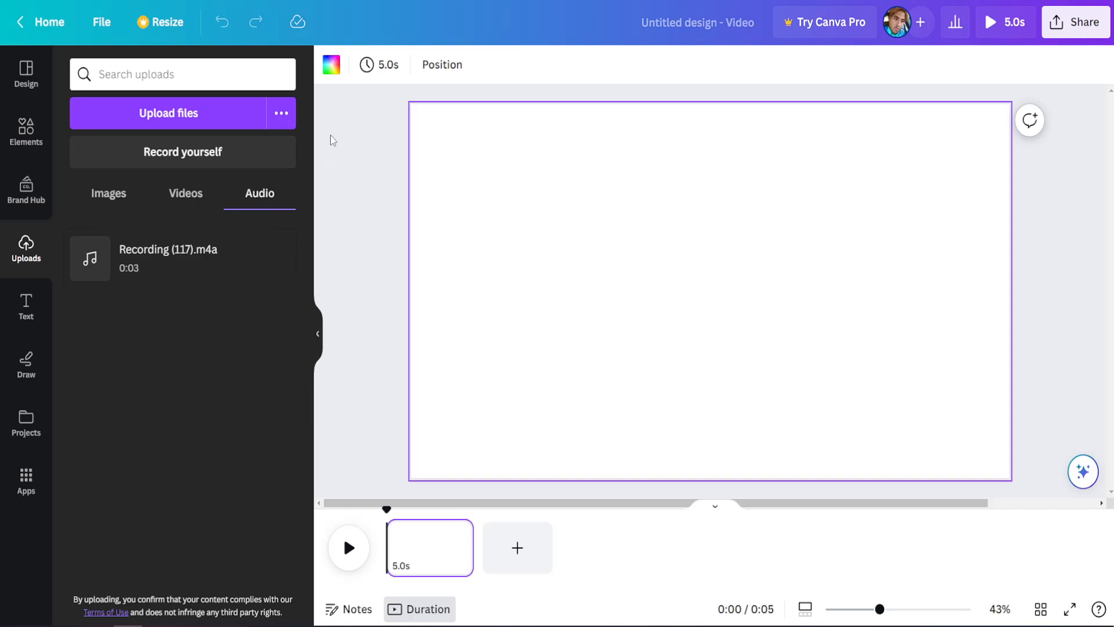
mouse_move(206, 276)
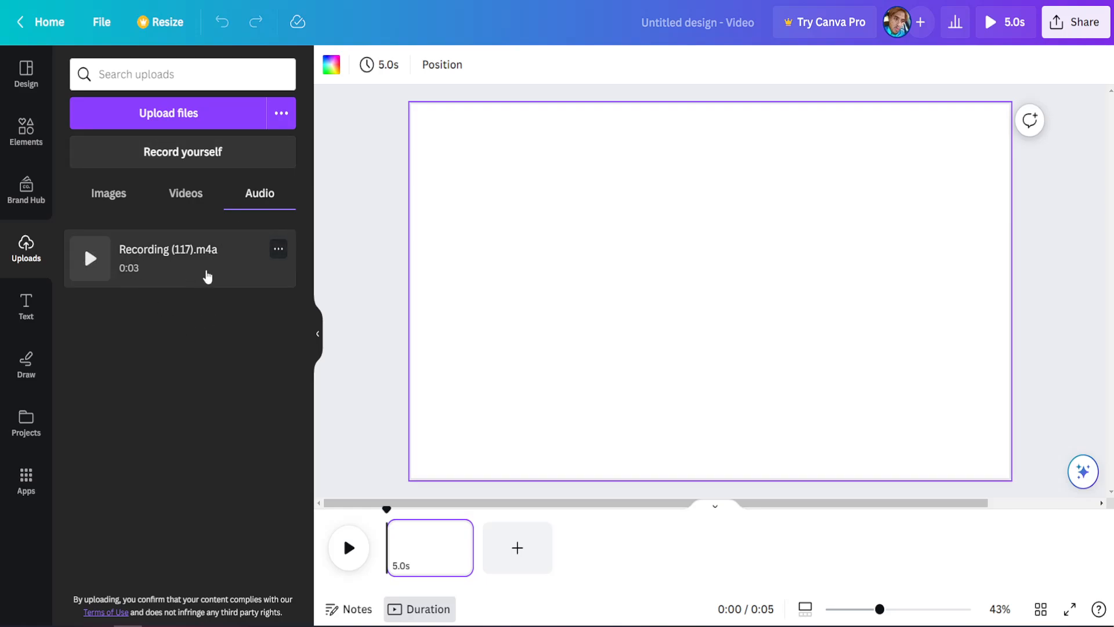